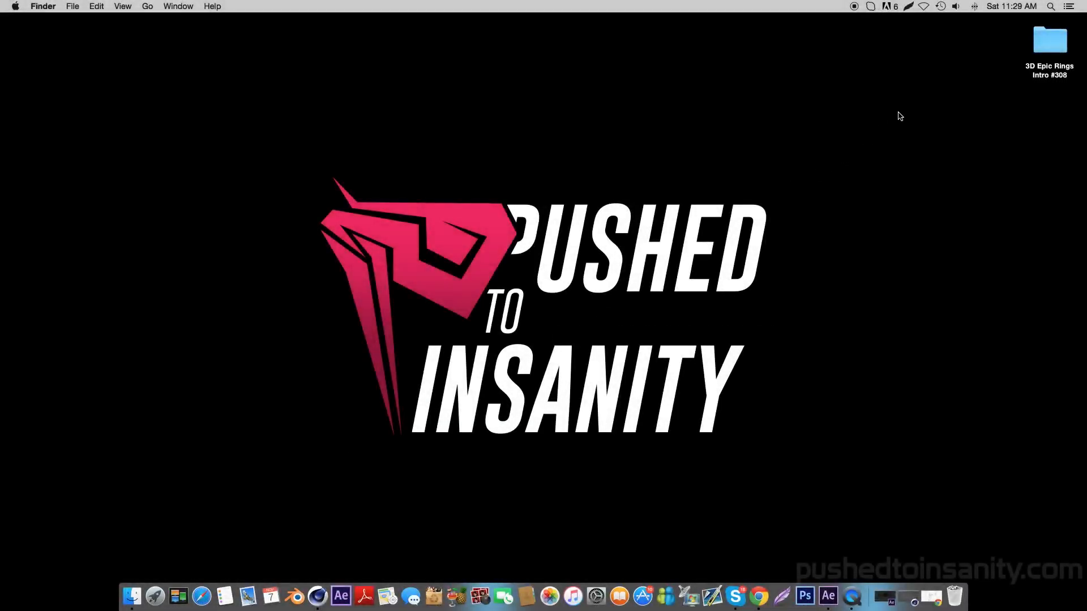
- Move the rings intro project folder to the desktop, open it and install GoGoPosterPunch.otf
{"action": "left_click_drag", "start_coordinate": [1048, 40], "coordinate": [516, 151]}
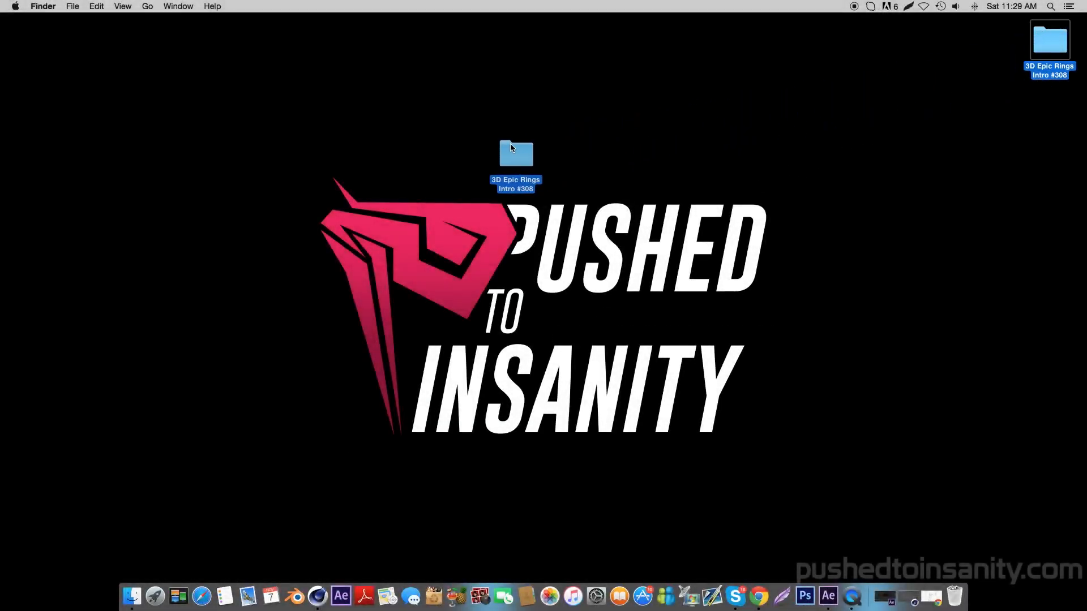
{"action": "double_click", "coordinate": [516, 153]}
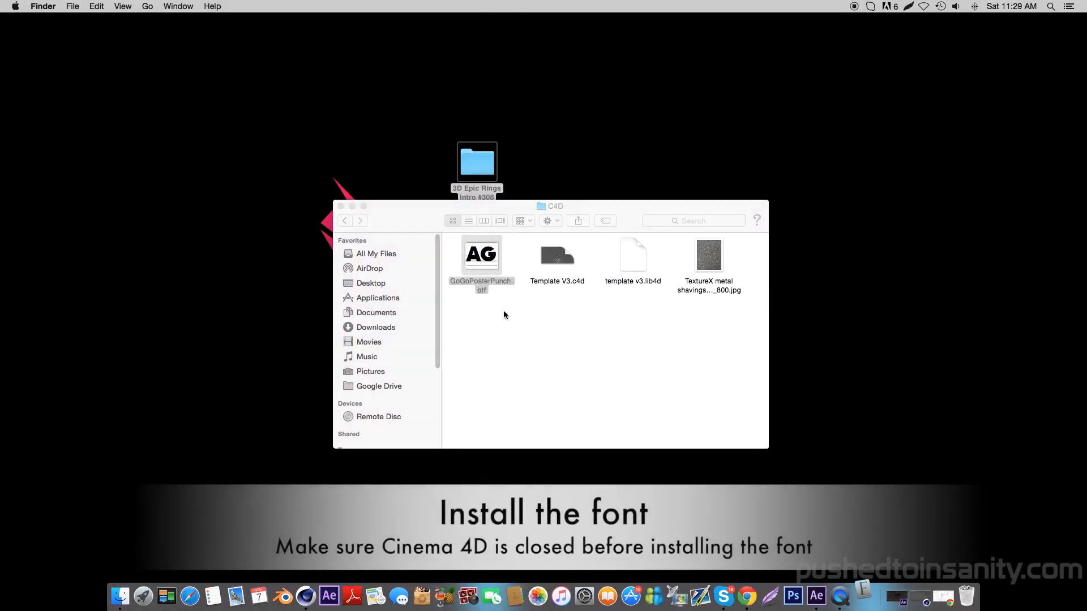
{"action": "double_click", "coordinate": [481, 252]}
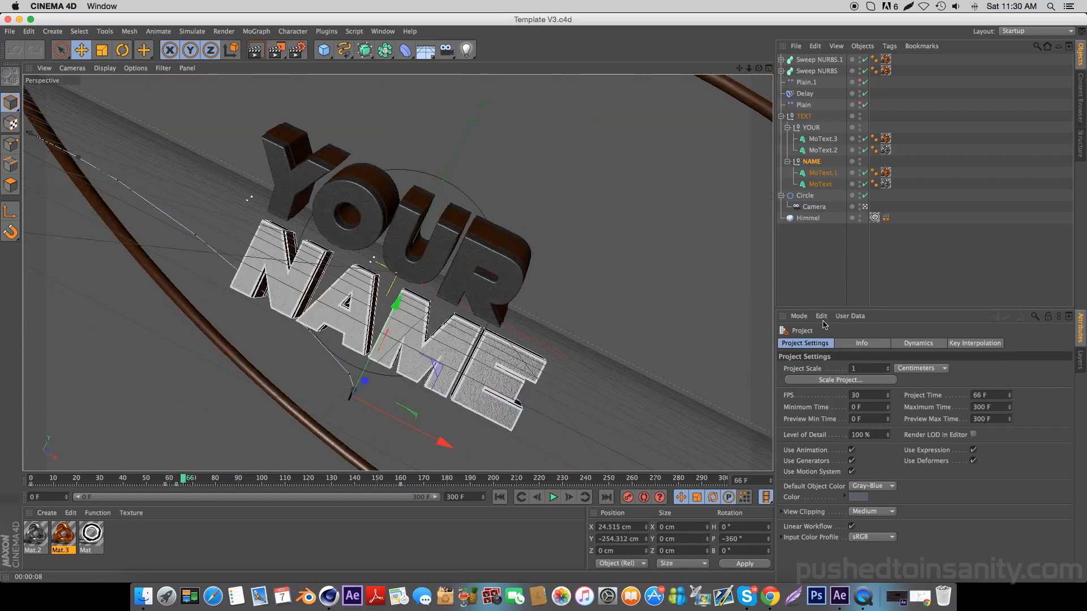
- Scrub to where the text settles and set the MoText lines to PUSHED and INSANITY
{"action": "left_click_drag", "start_coordinate": [186, 477], "coordinate": [353, 477]}
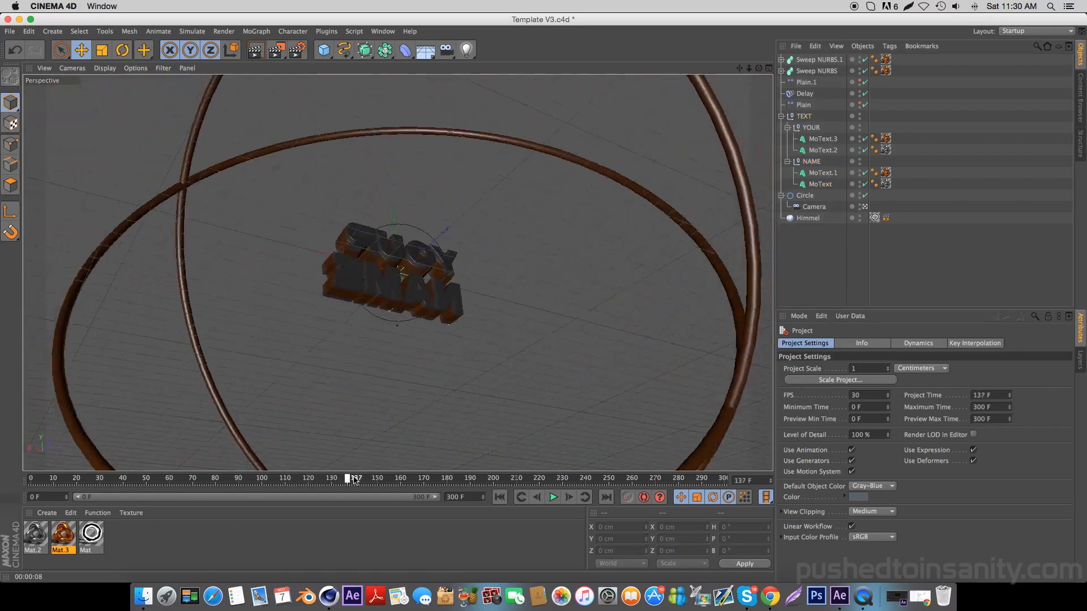
{"action": "left_click_drag", "start_coordinate": [350, 477], "coordinate": [609, 477]}
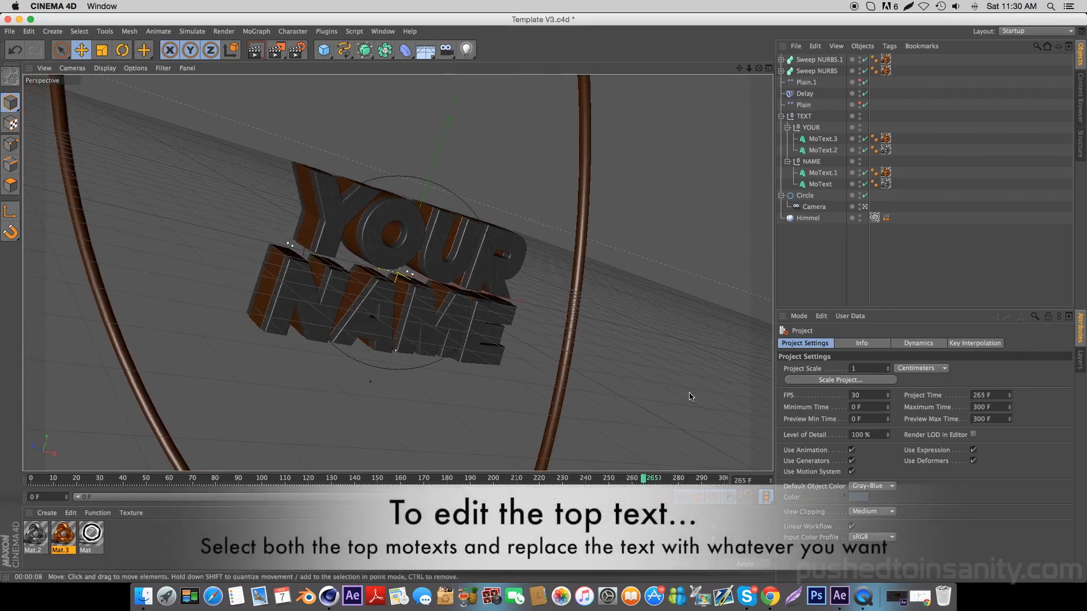
{"action": "left_click", "coordinate": [824, 149]}
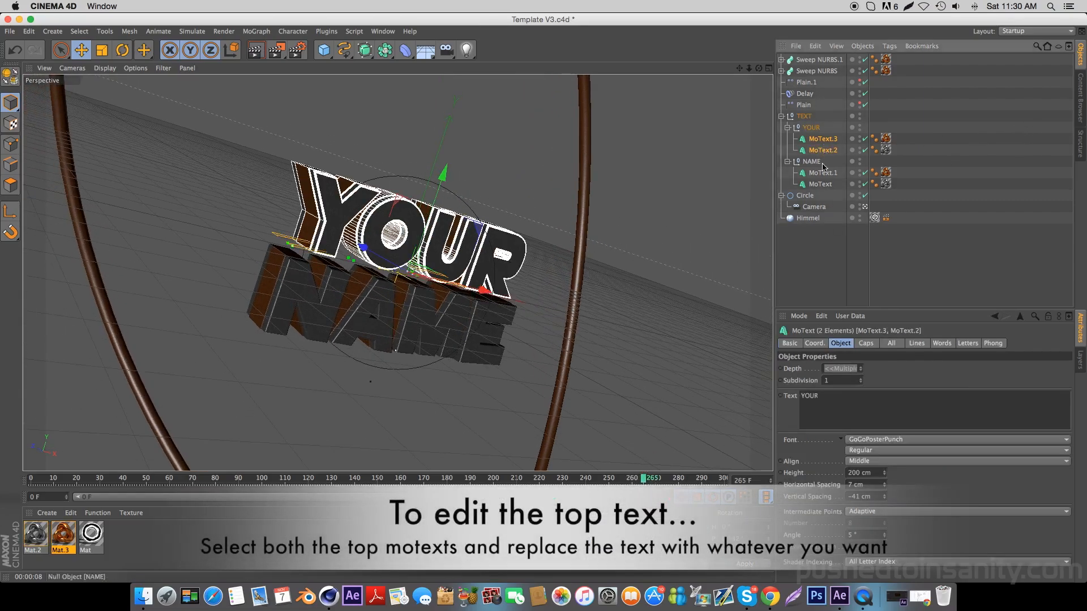
{"action": "type", "text": "PUSH"}
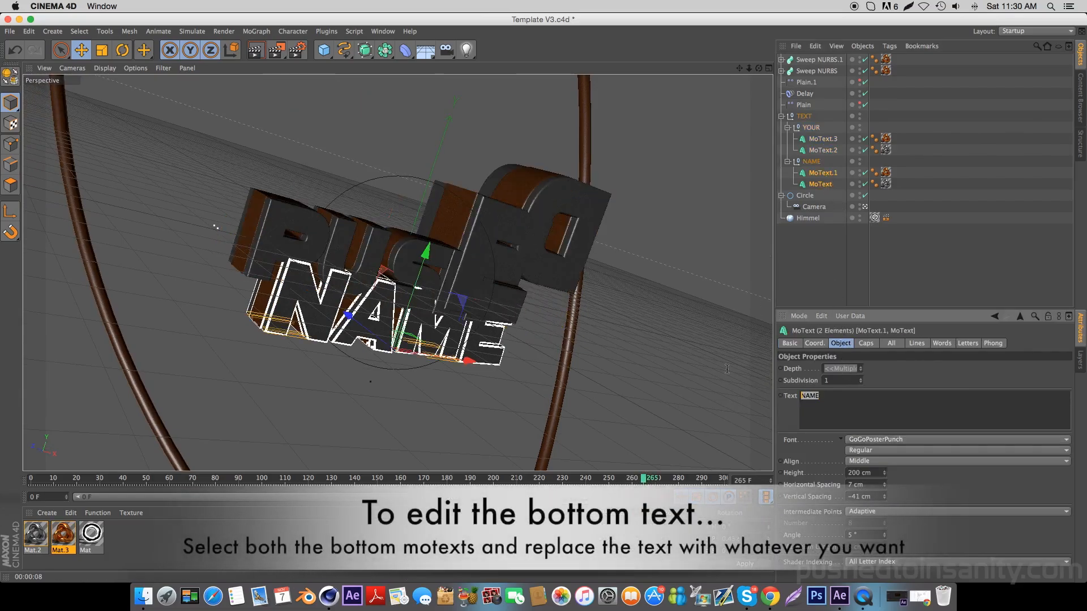
{"action": "type", "text": "INSANITY"}
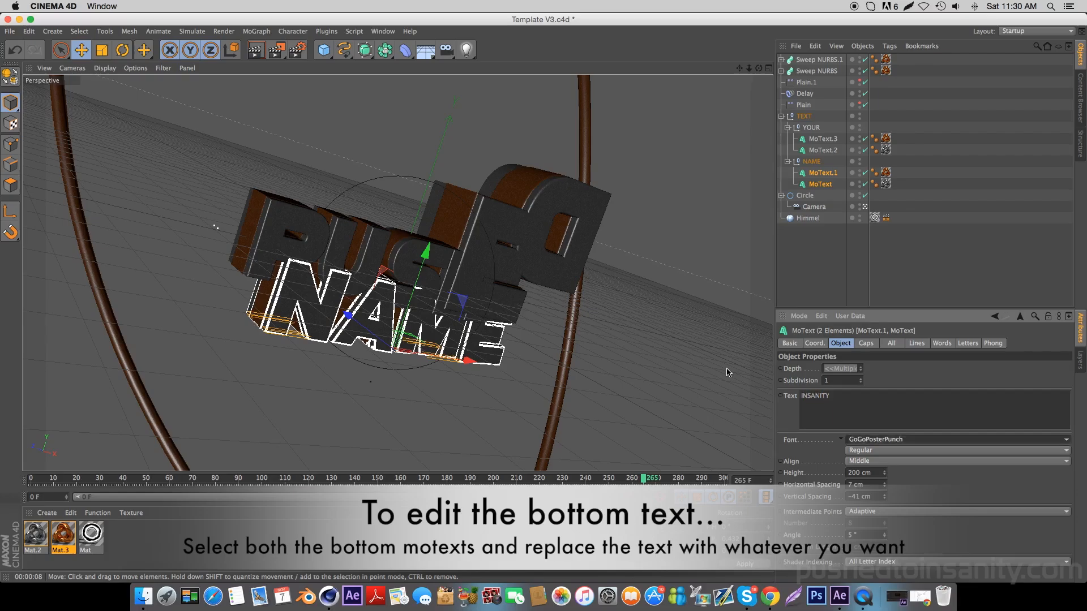
- Scrub the timeline between frames 159 and 269 to preview the new text
{"action": "left_click_drag", "start_coordinate": [644, 477], "coordinate": [402, 478]}
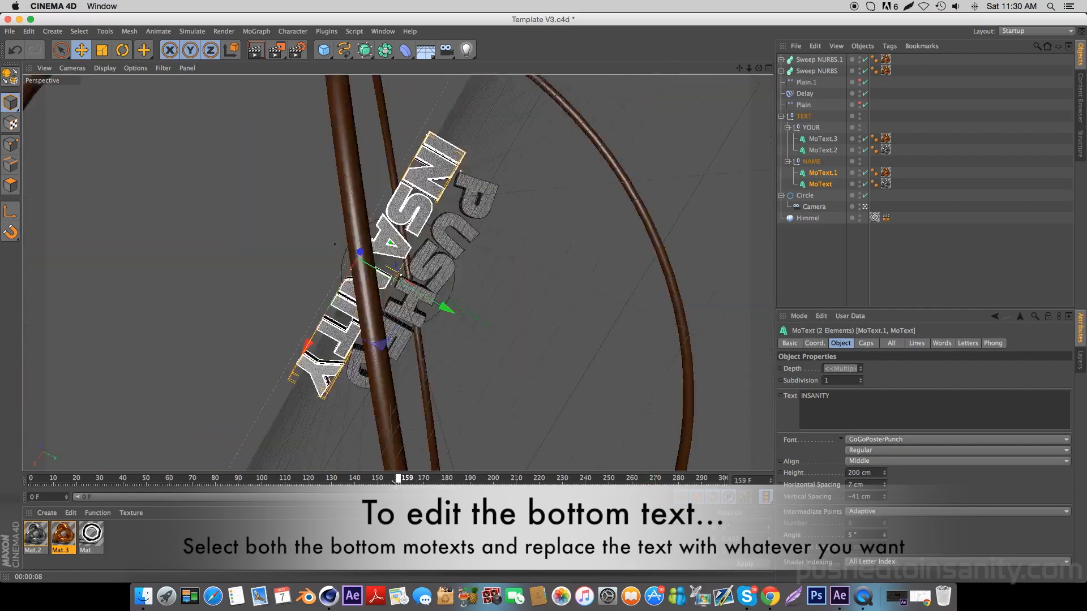
{"action": "left_click_drag", "start_coordinate": [397, 478], "coordinate": [465, 477]}
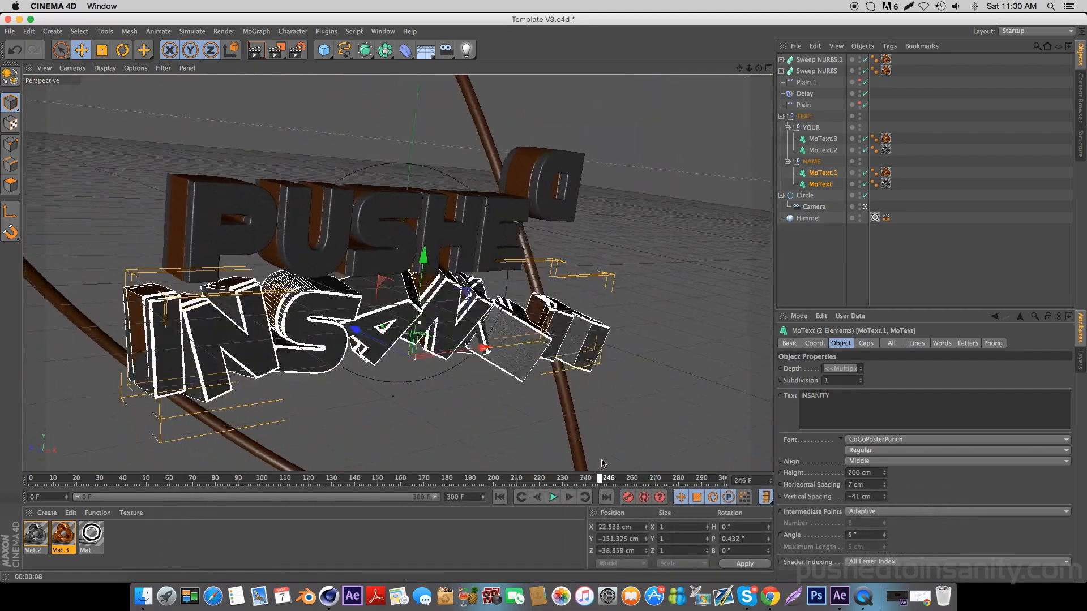
{"action": "left_click_drag", "start_coordinate": [609, 478], "coordinate": [659, 478]}
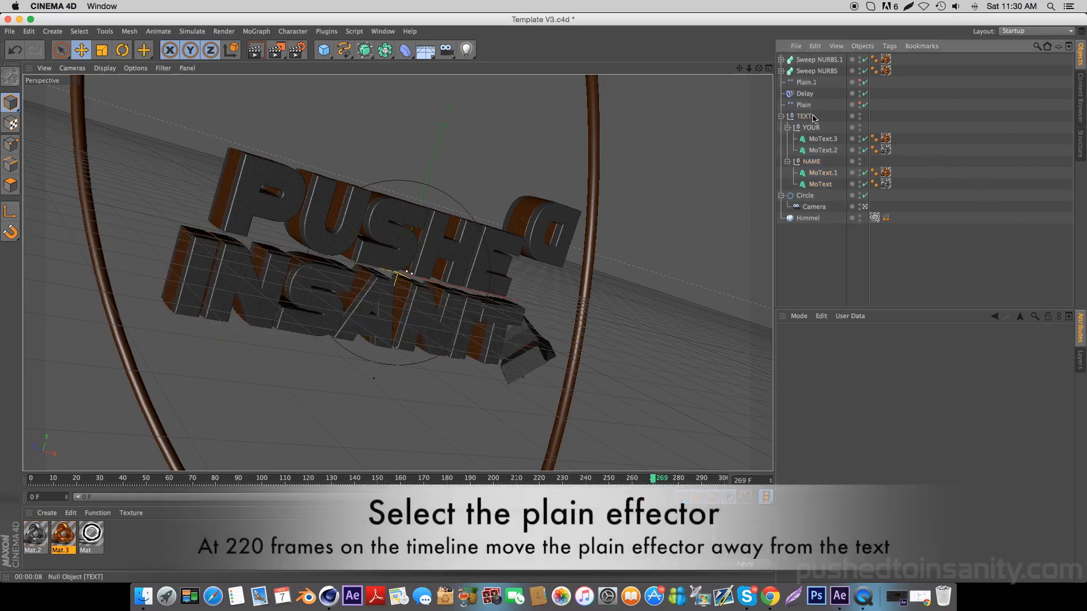
- Move the Plain.1 effector along X away from the text and check the result around frame 162
{"action": "left_click", "coordinate": [803, 105]}
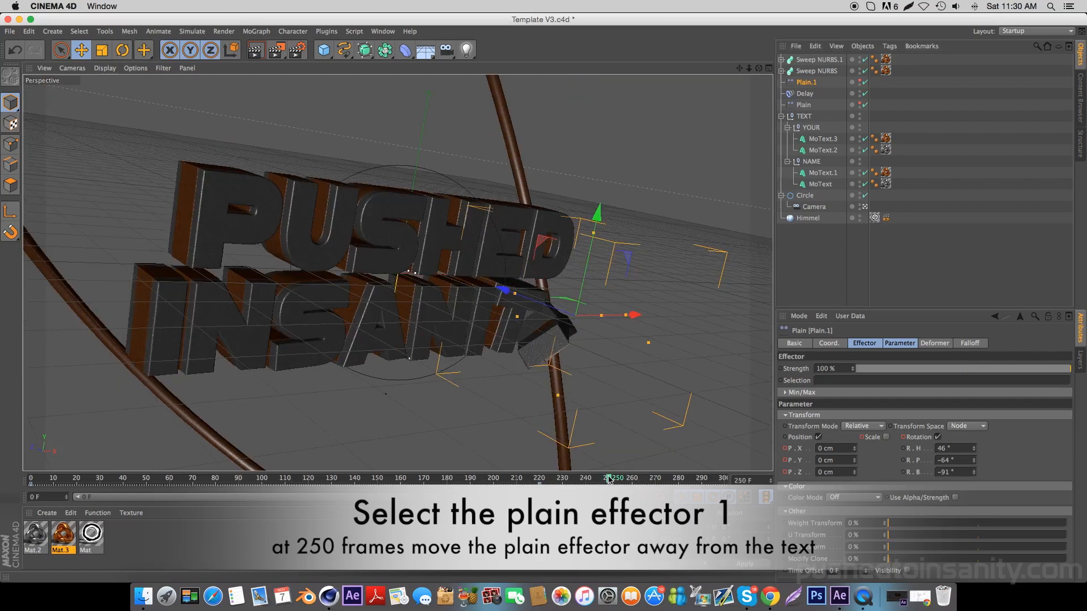
{"action": "left_click_drag", "start_coordinate": [603, 315], "coordinate": [696, 313]}
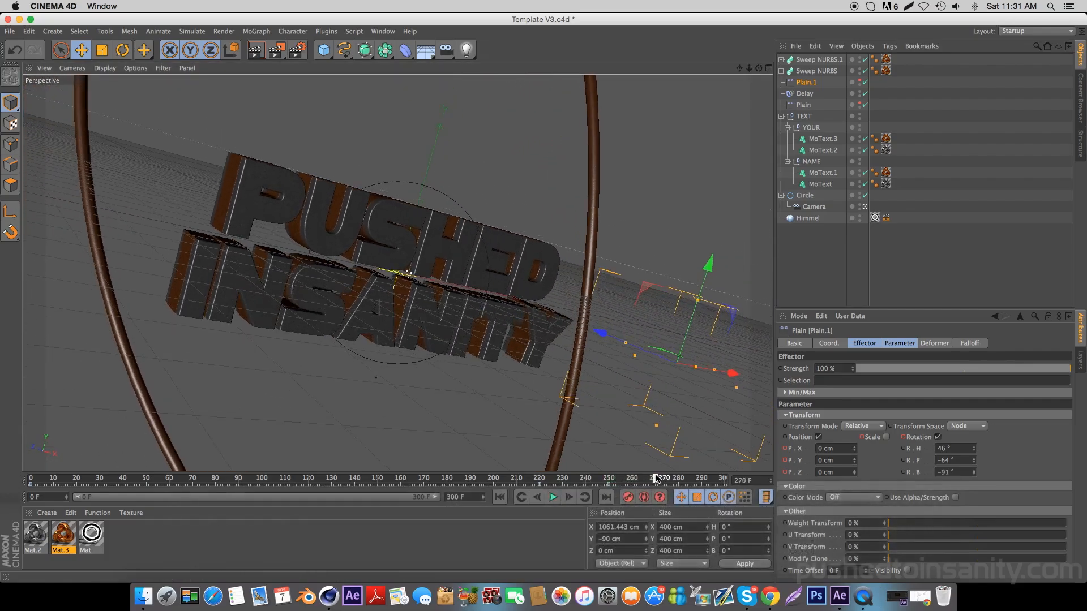
{"action": "left_click_drag", "start_coordinate": [656, 478], "coordinate": [668, 478]}
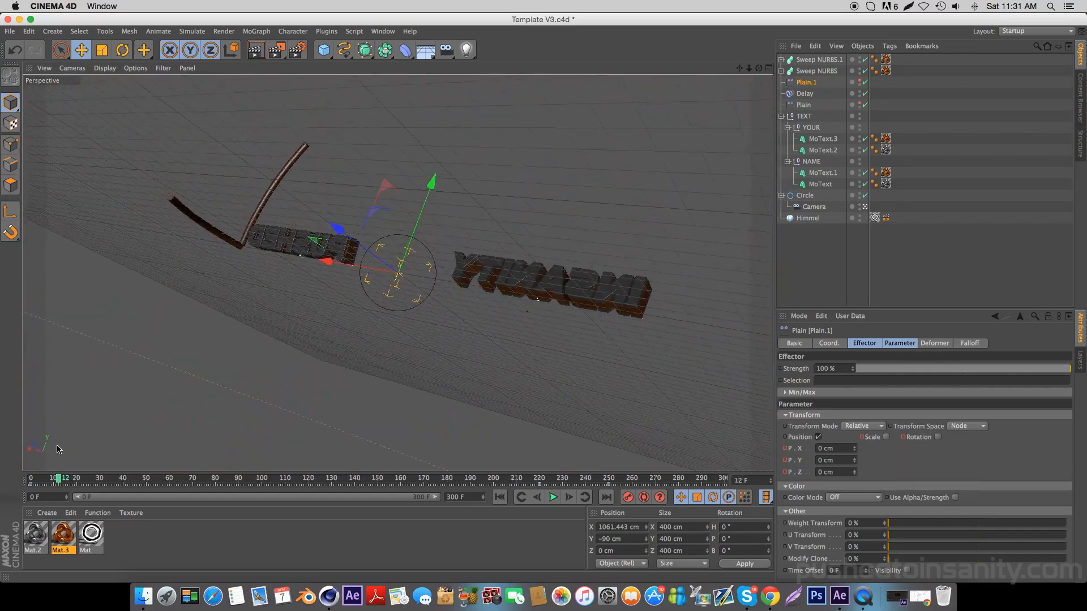
{"action": "left_click", "coordinate": [10, 32]}
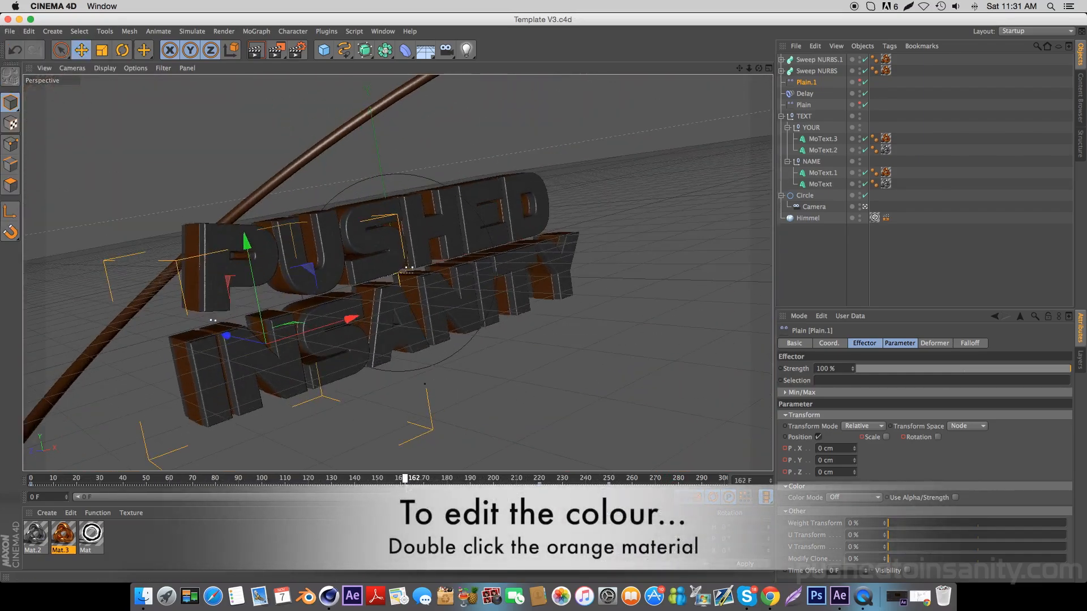
- Set Mat.3's colour and reflection colour to green in the Material Editor
{"action": "double_click", "coordinate": [61, 536]}
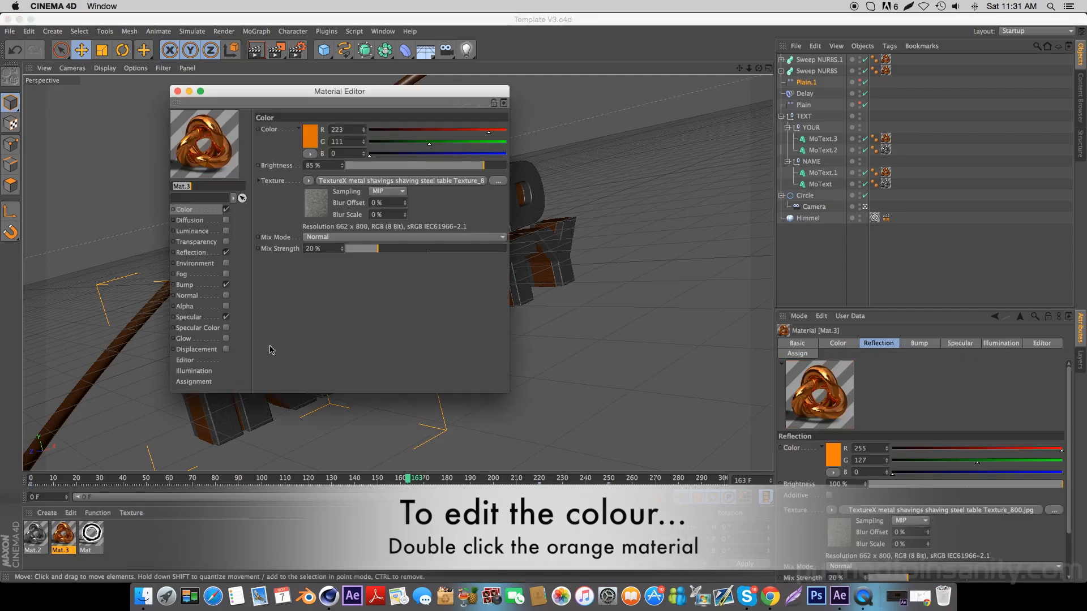
{"action": "left_click", "coordinate": [309, 133]}
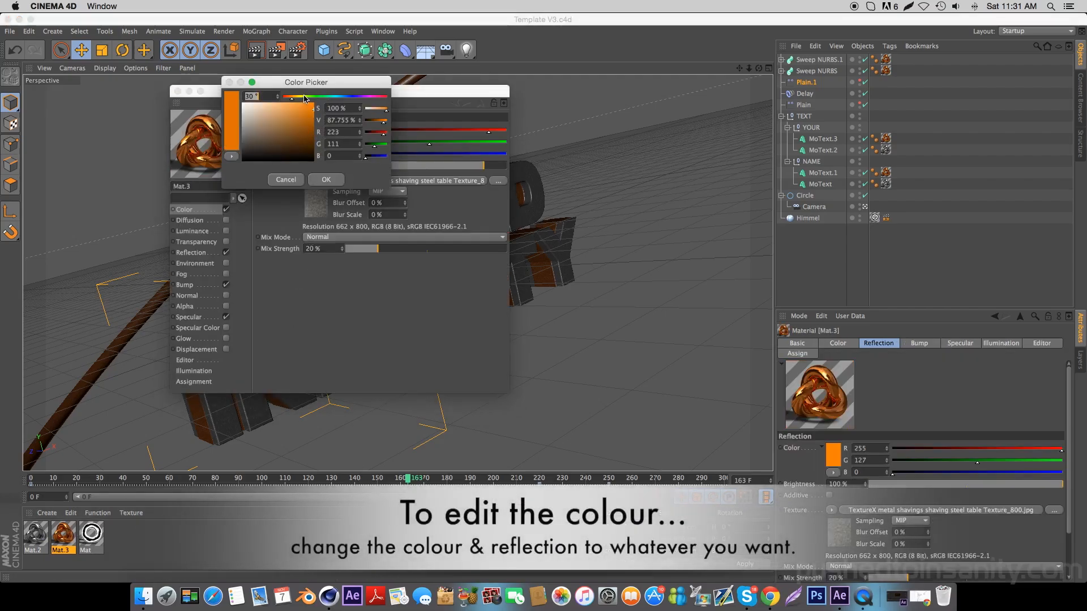
{"action": "left_click", "coordinate": [324, 179]}
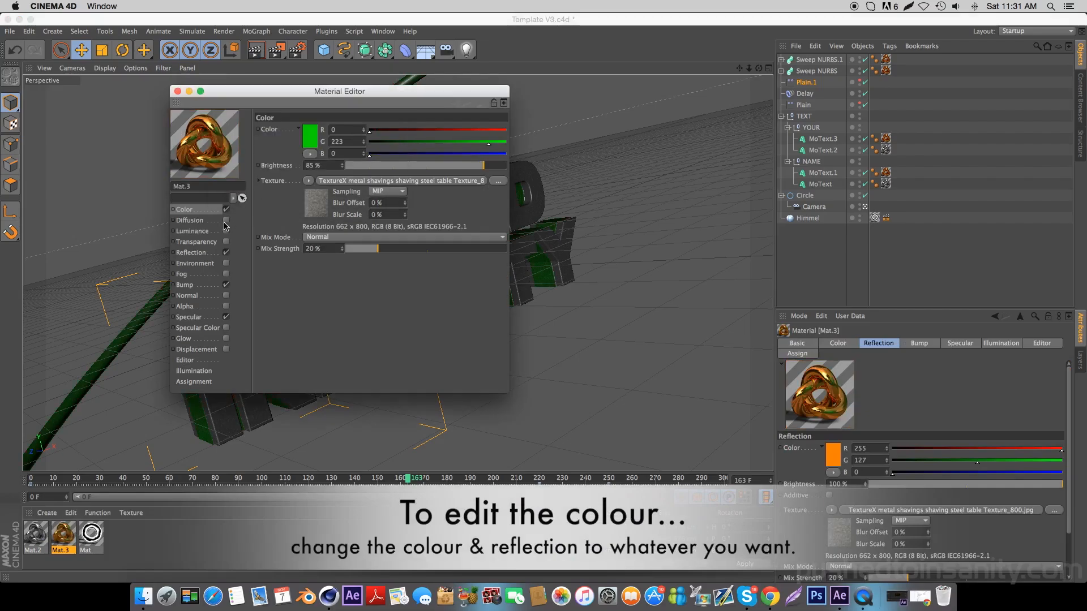
{"action": "left_click", "coordinate": [832, 460]}
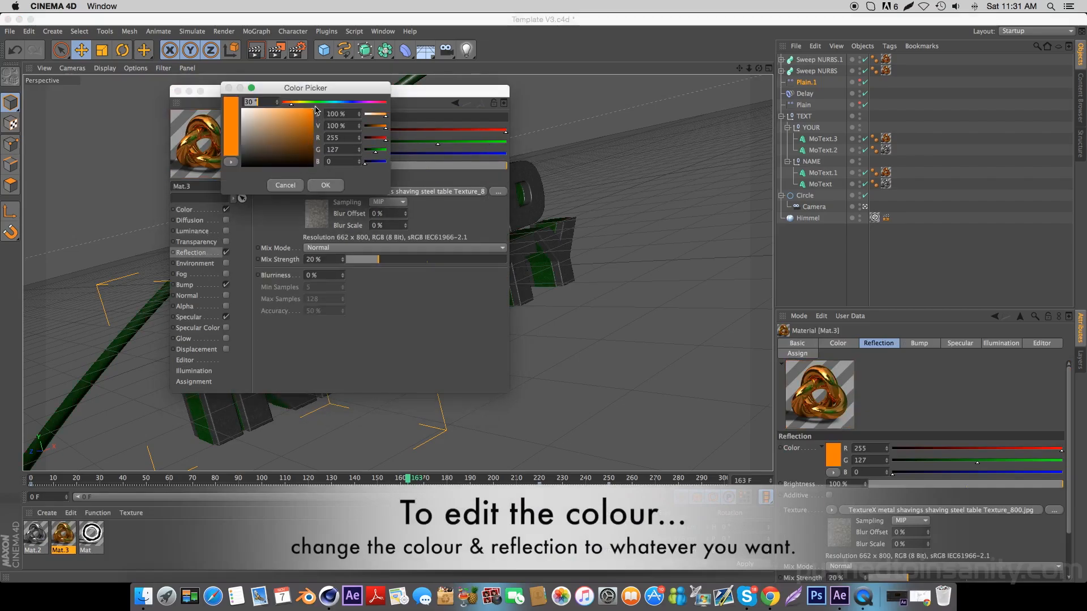
{"action": "left_click", "coordinate": [325, 185]}
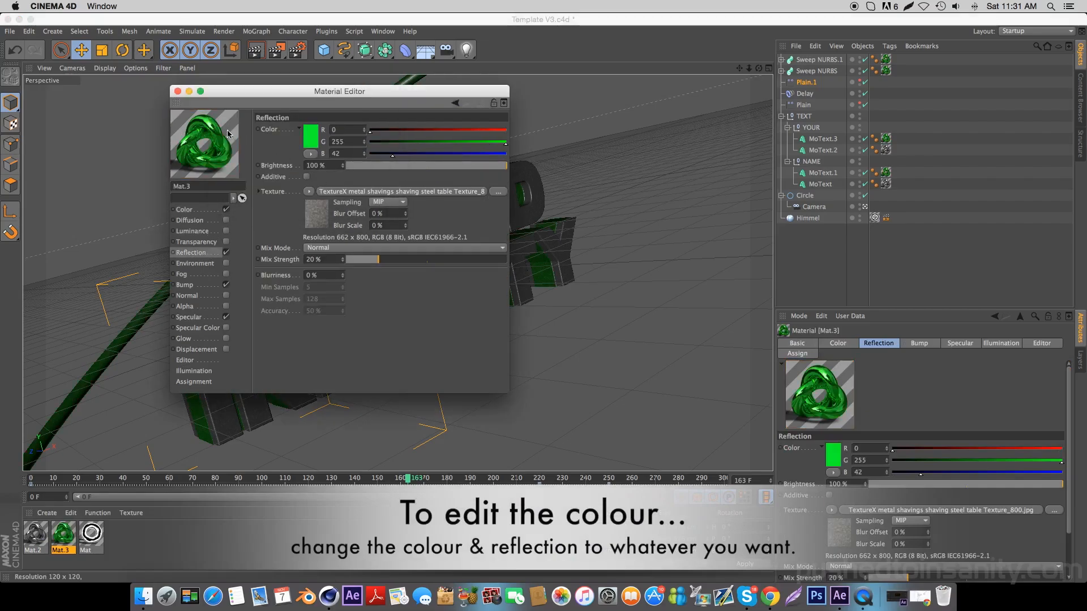
{"action": "left_click", "coordinate": [178, 90]}
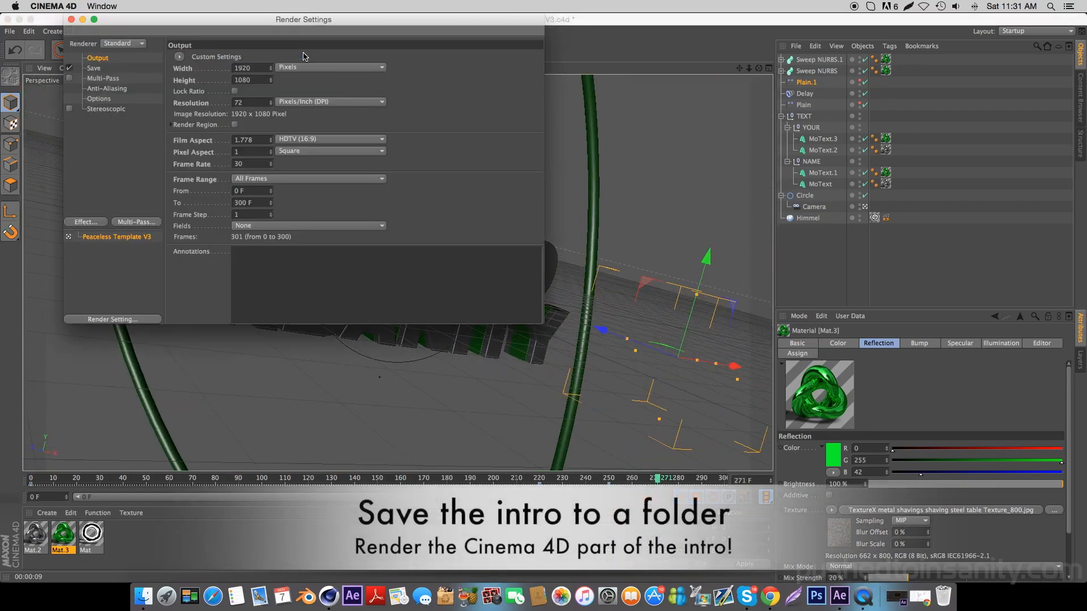
- Point the render Save path at the render folder and start rendering to the Picture Viewer
{"action": "left_click", "coordinate": [94, 68]}
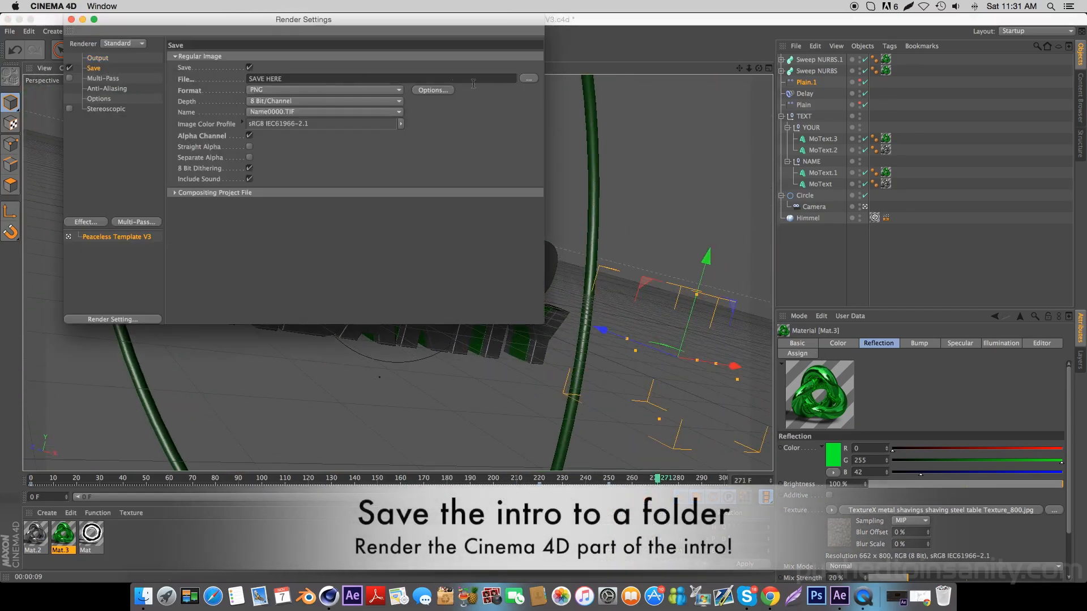
{"action": "left_click", "coordinate": [529, 79]}
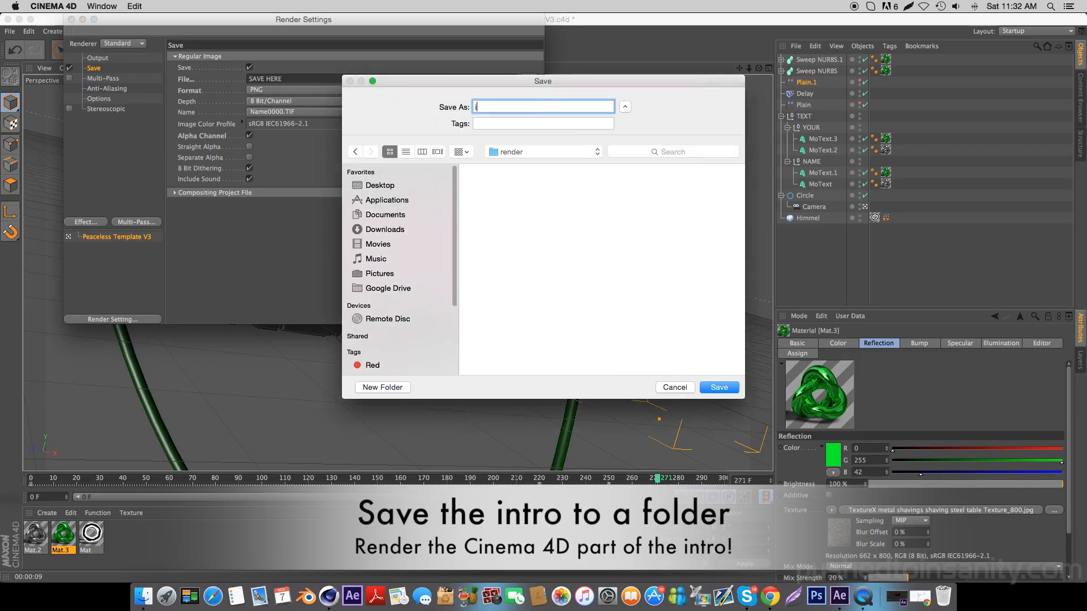
{"action": "left_click", "coordinate": [718, 387]}
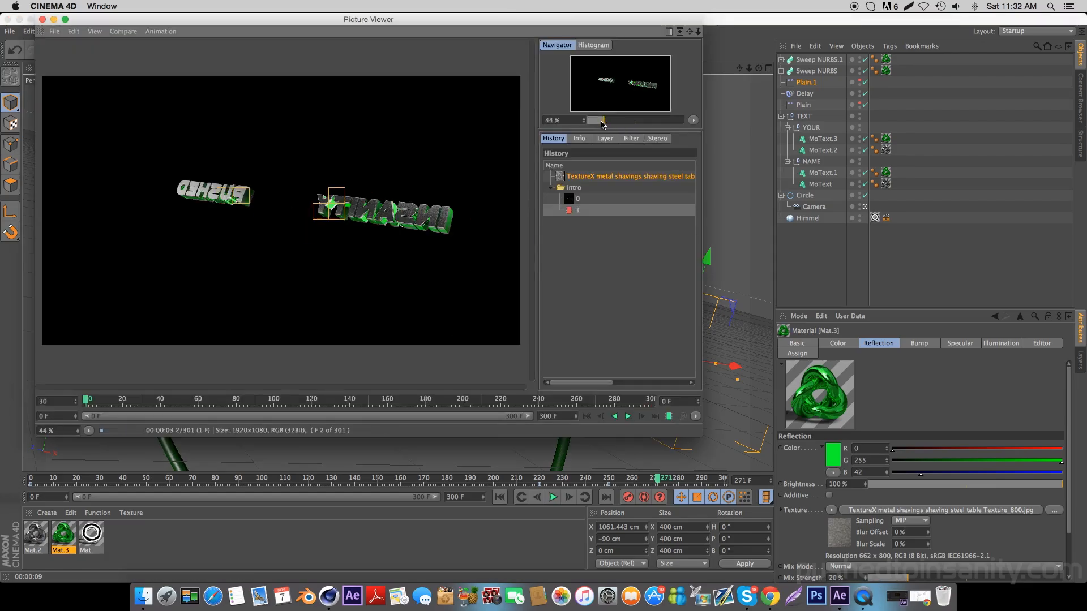
{"action": "left_click", "coordinate": [627, 415]}
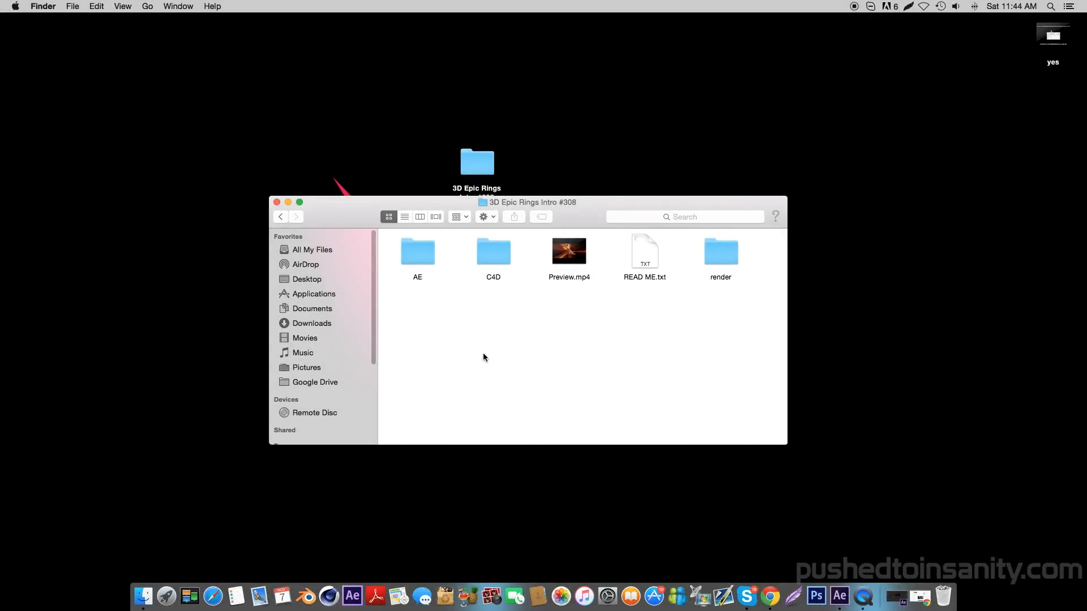
{"action": "mouse_move", "coordinate": [489, 302]}
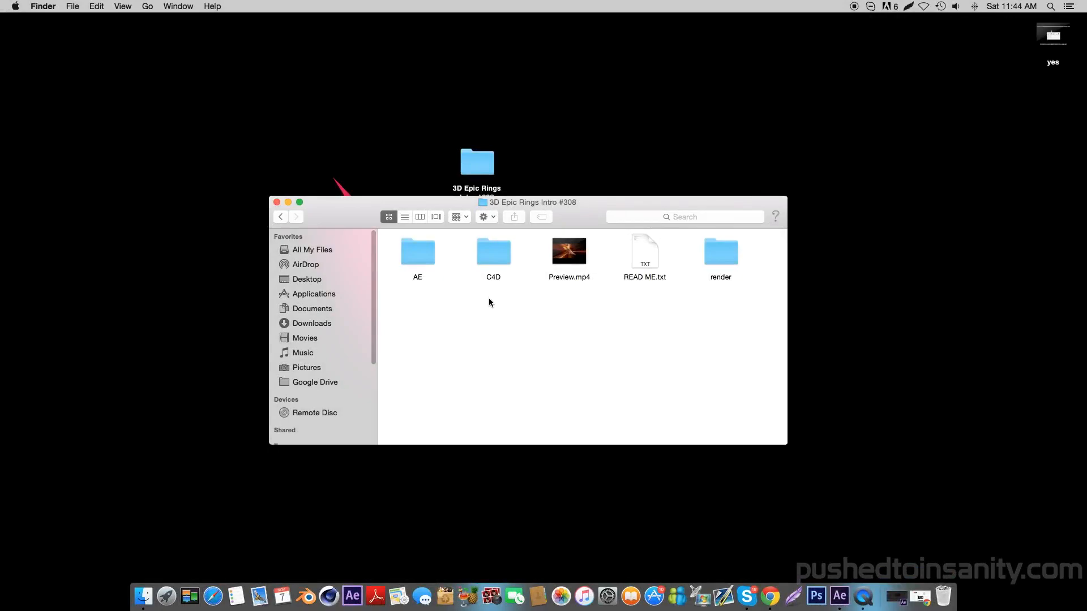
- Preview Background.mp4 in the AE folder, launch Template V3.aep and dismiss the missing-effects alert
{"action": "double_click", "coordinate": [417, 251]}
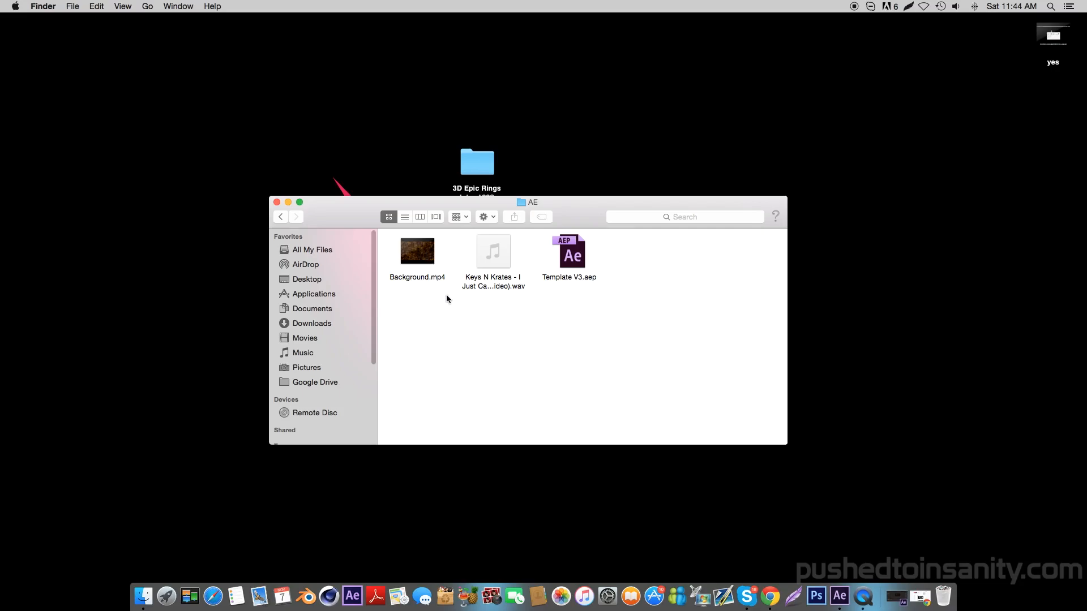
{"action": "left_click", "coordinate": [417, 251]}
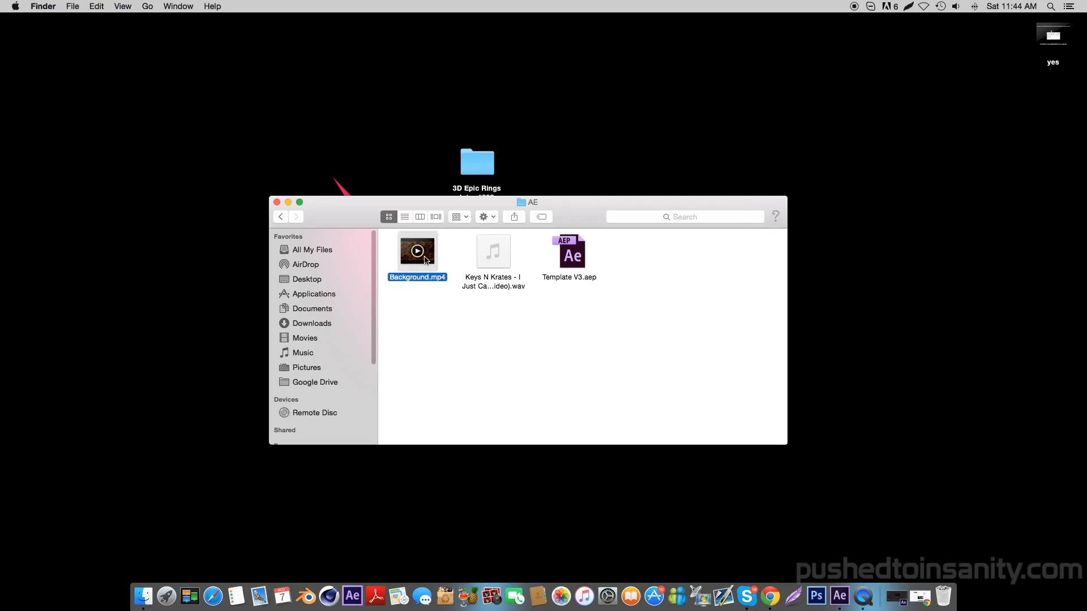
{"action": "left_click", "coordinate": [416, 250]}
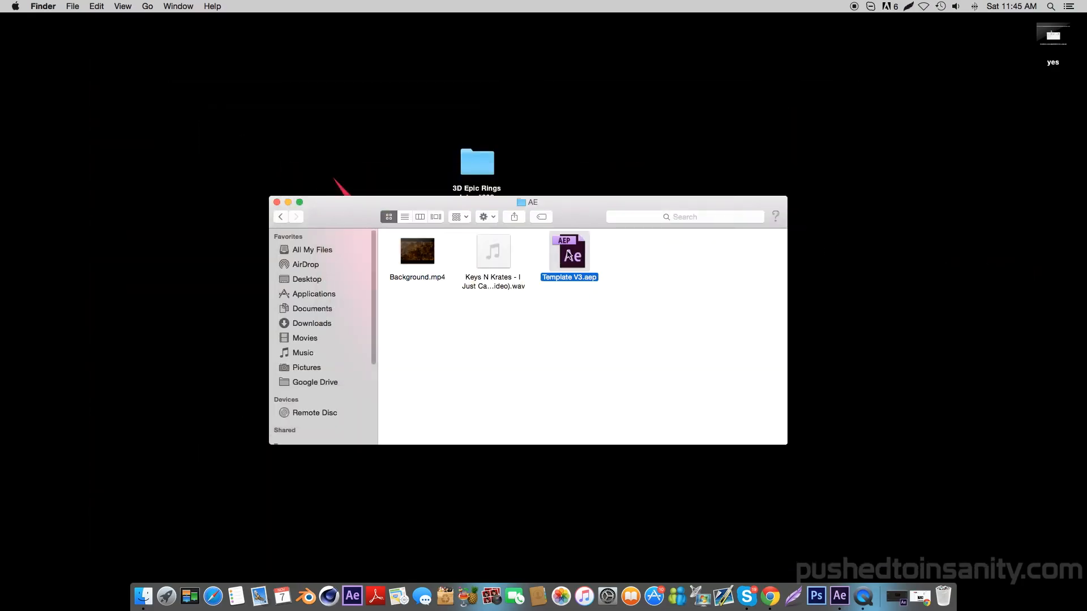
{"action": "double_click", "coordinate": [570, 252]}
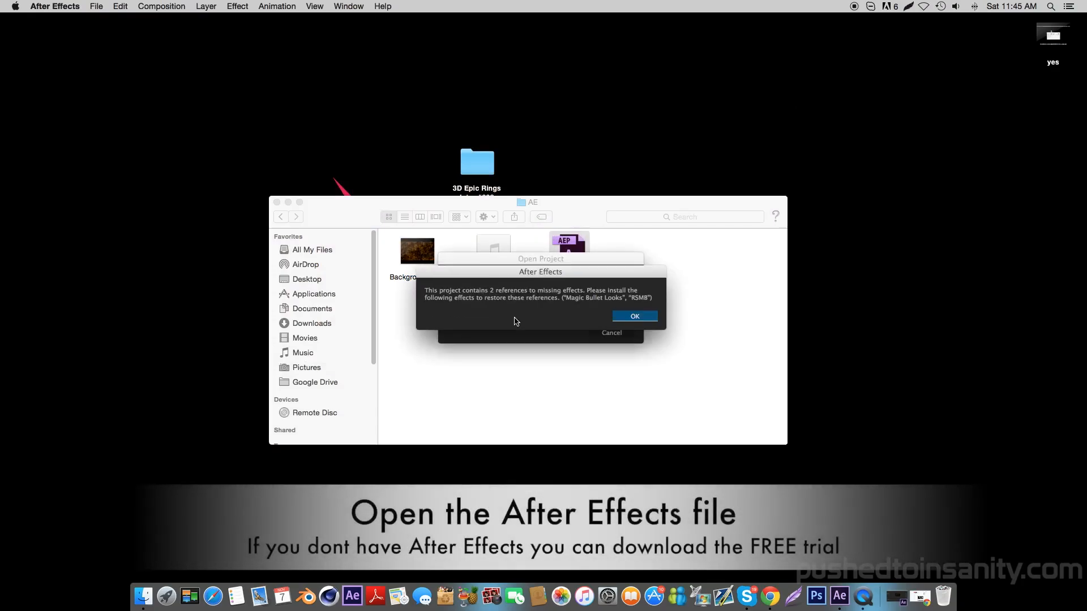
{"action": "left_click", "coordinate": [633, 316]}
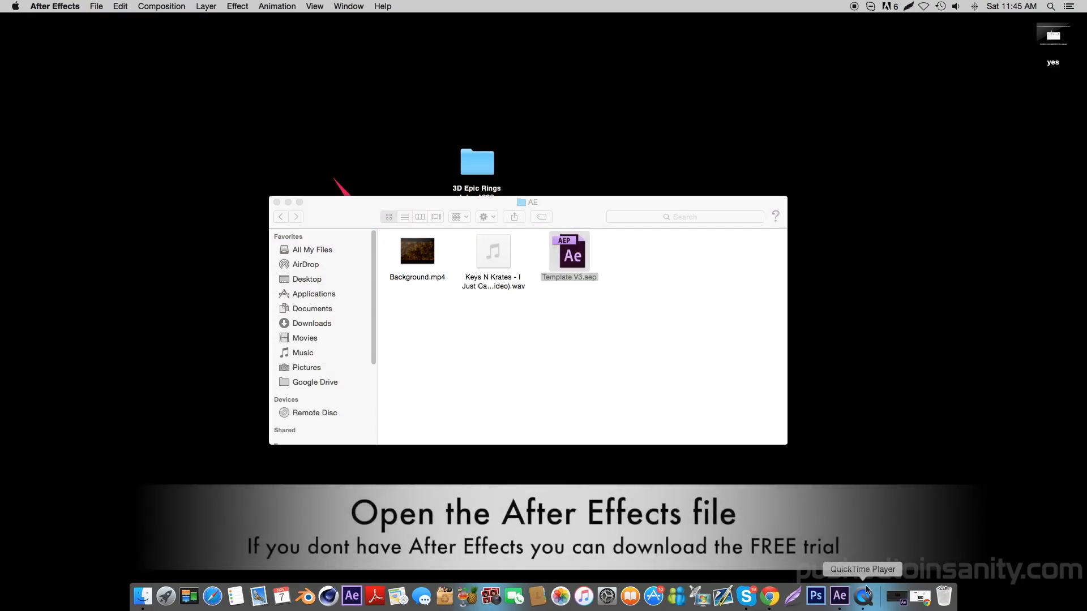
- Show the Template V3 composition at 33.3% magnification and select the placeholder PNG sequence
{"action": "double_click", "coordinate": [569, 254]}
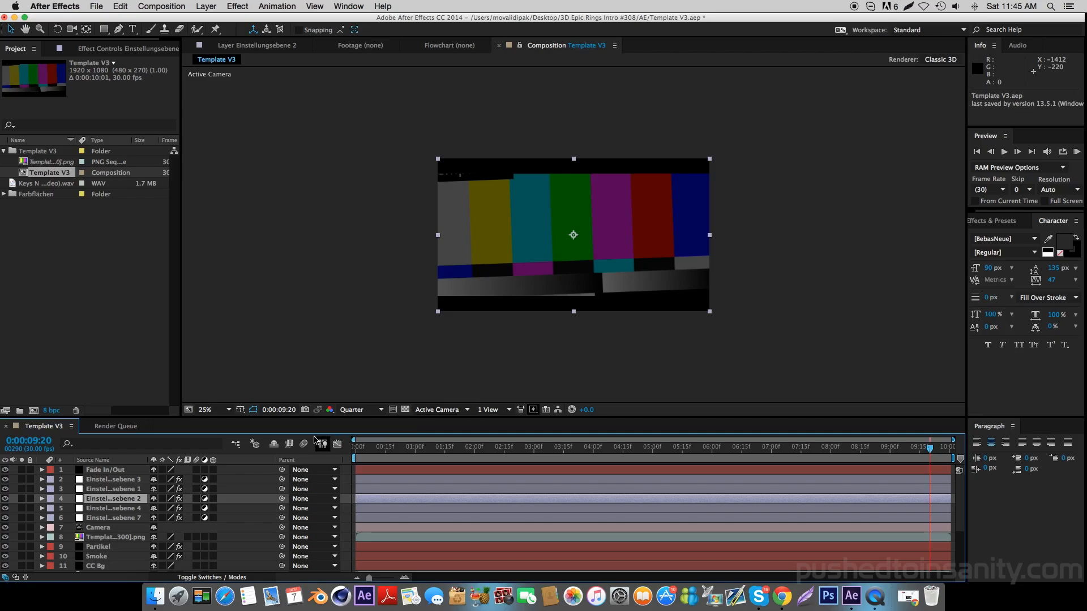
{"action": "left_click", "coordinate": [210, 409]}
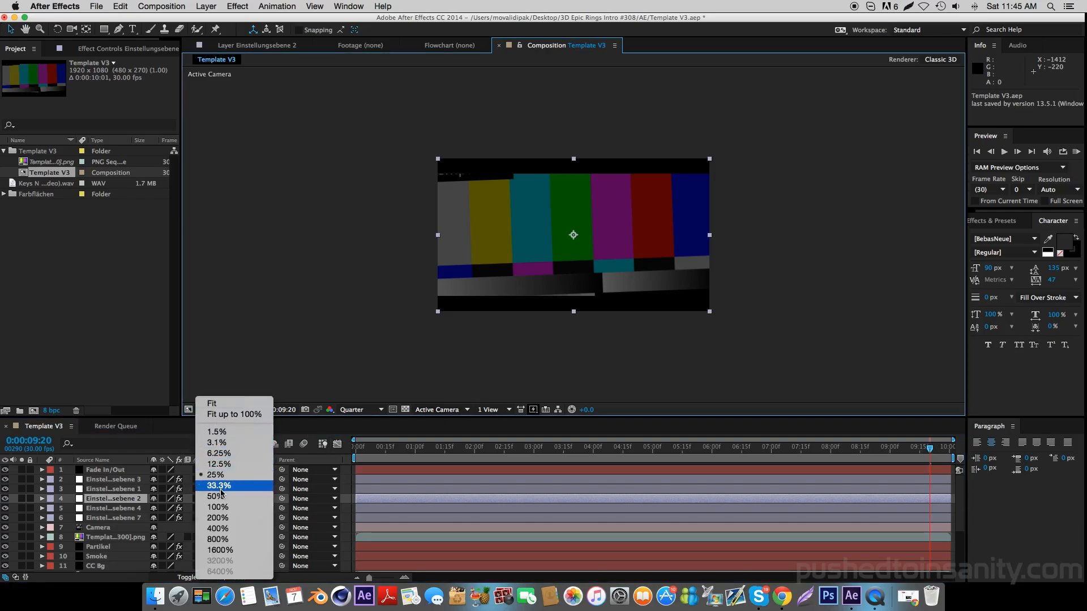
{"action": "left_click", "coordinate": [218, 486]}
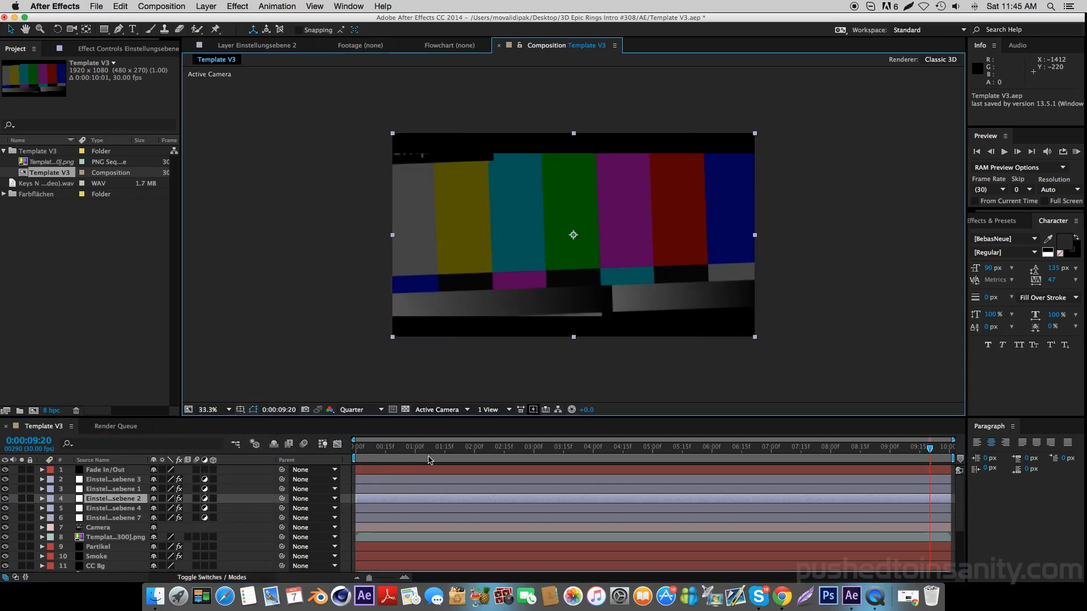
{"action": "left_click", "coordinate": [532, 446]}
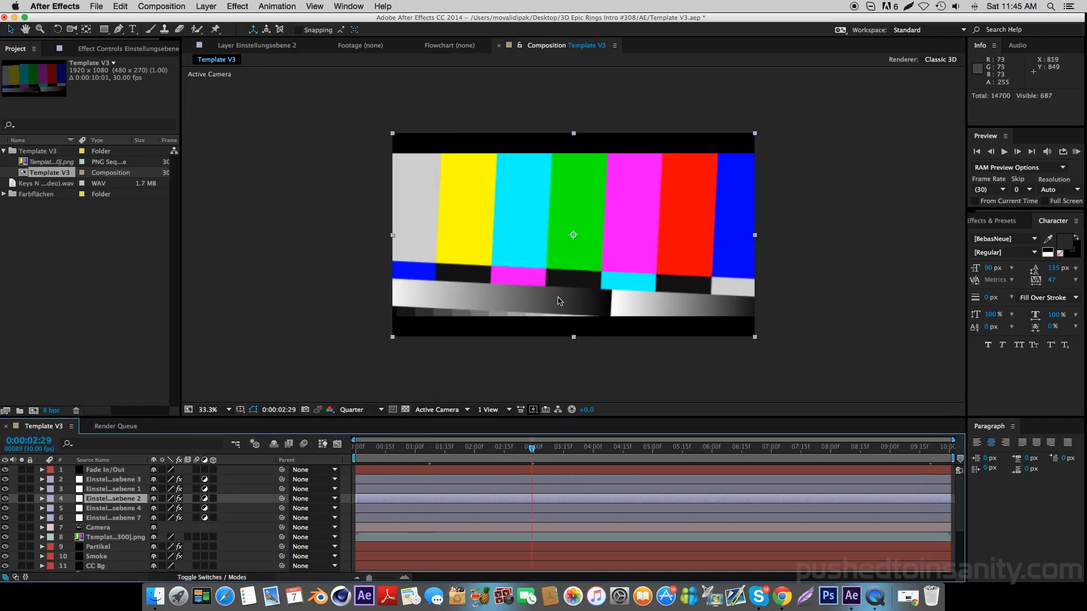
{"action": "left_click", "coordinate": [111, 537]}
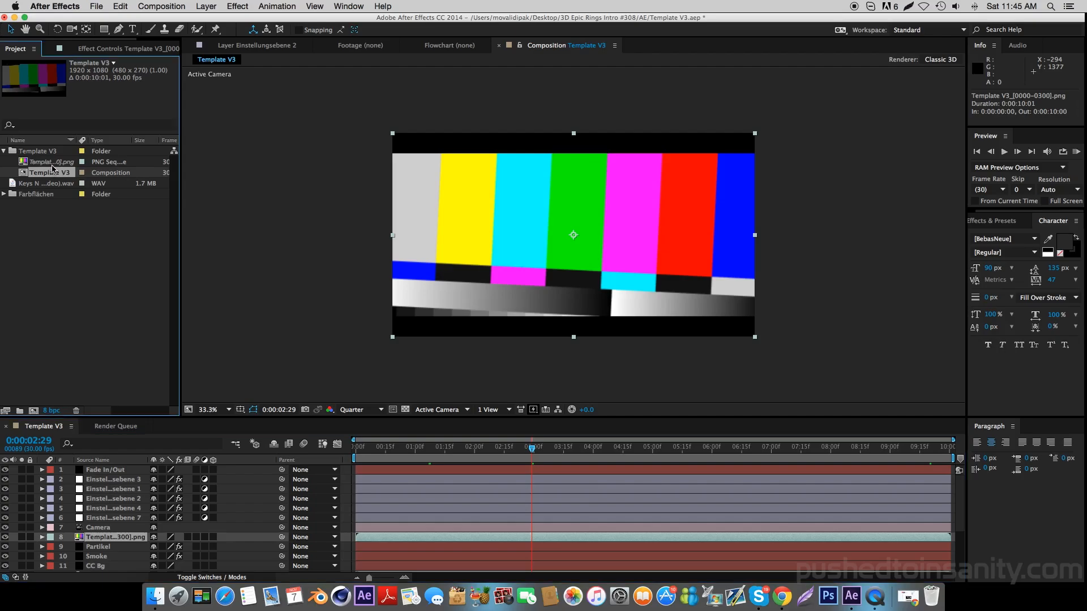
- Replace the placeholder footage with the rendered intro frames as a PNG sequence
{"action": "right_click", "coordinate": [49, 161]}
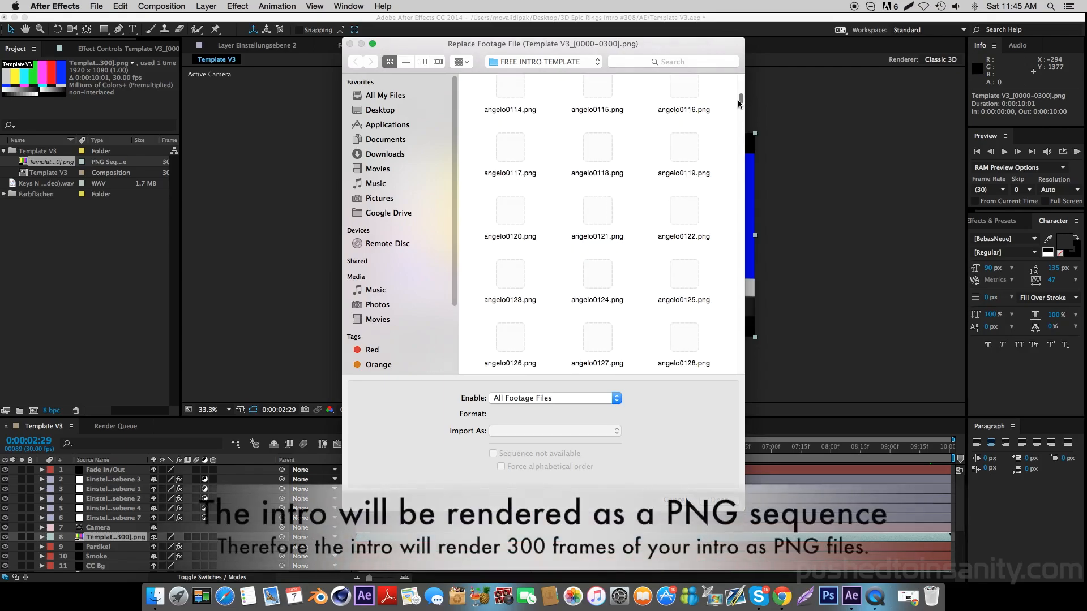
{"action": "scroll", "scroll_direction": "down", "scroll_amount": 3}
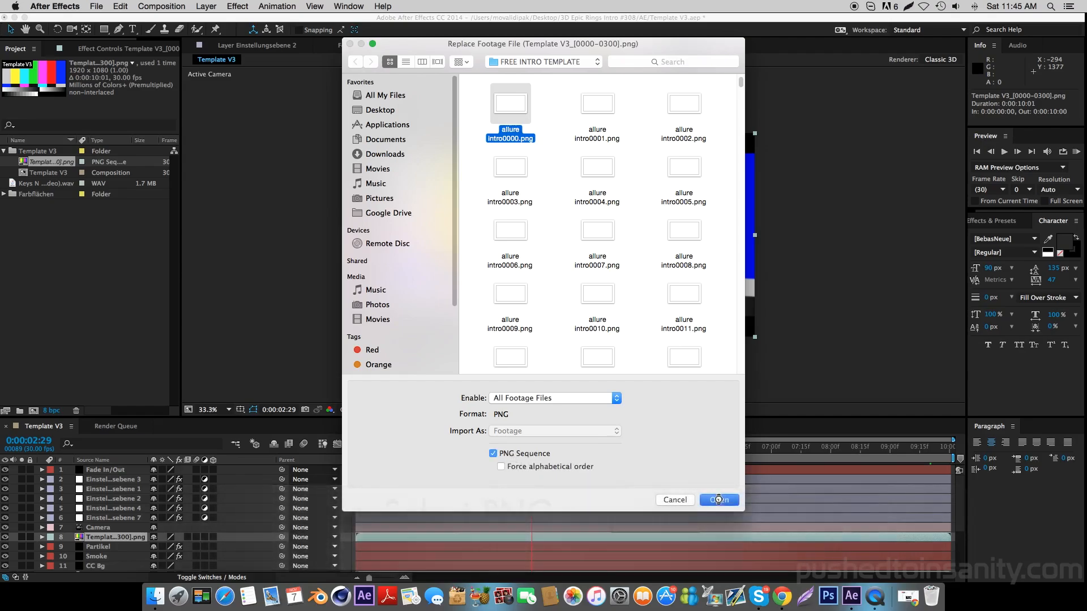
{"action": "left_click", "coordinate": [719, 499]}
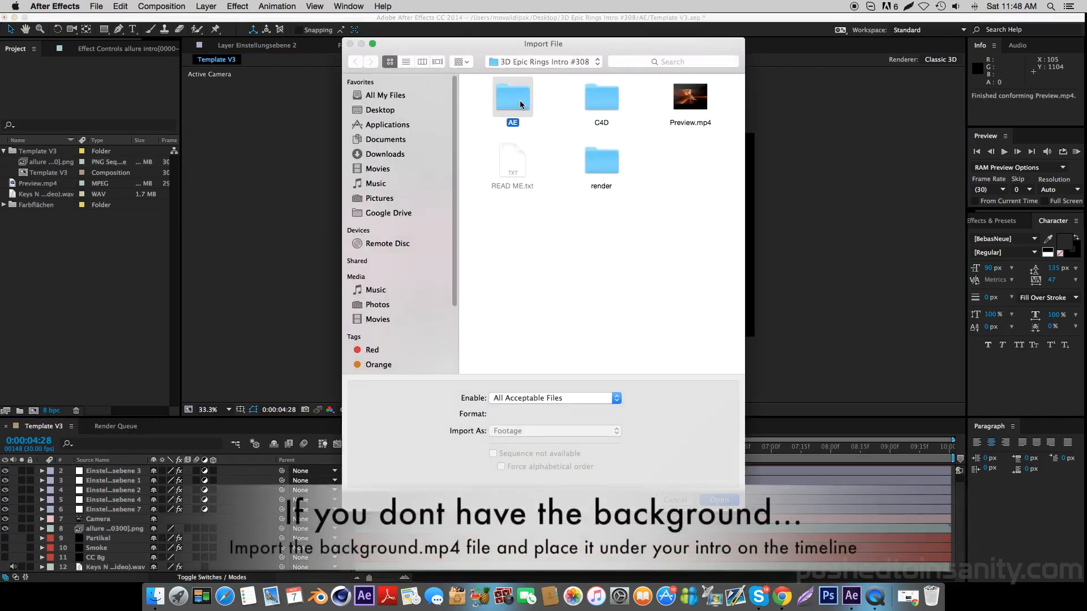
- Import Background.mp4 from the AE folder into the project
{"action": "left_click", "coordinate": [719, 499]}
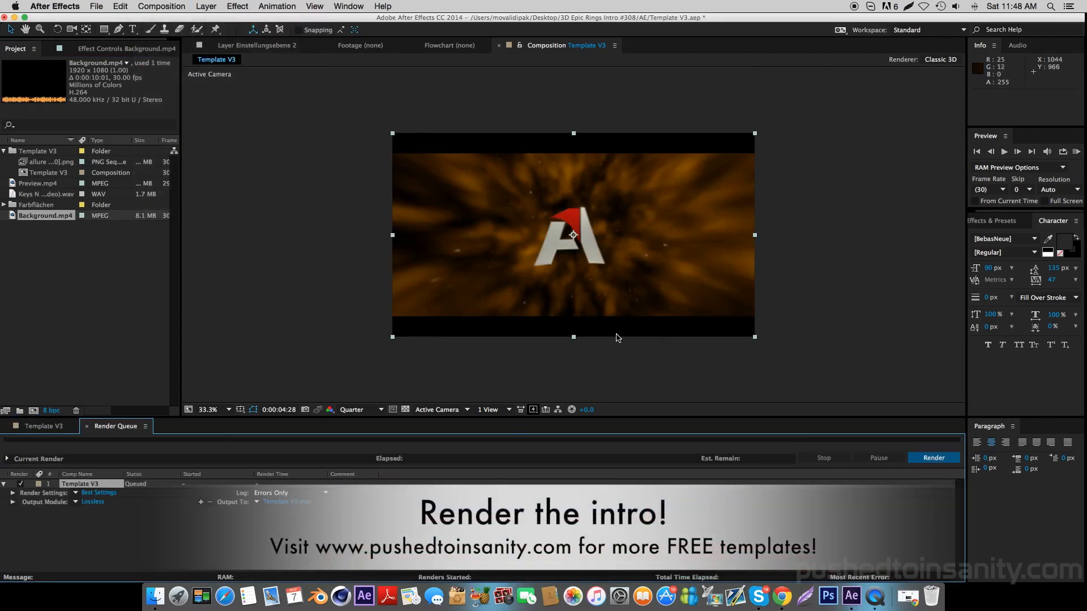
- Start rendering Template V3 from the Render Queue
{"action": "left_click", "coordinate": [934, 457]}
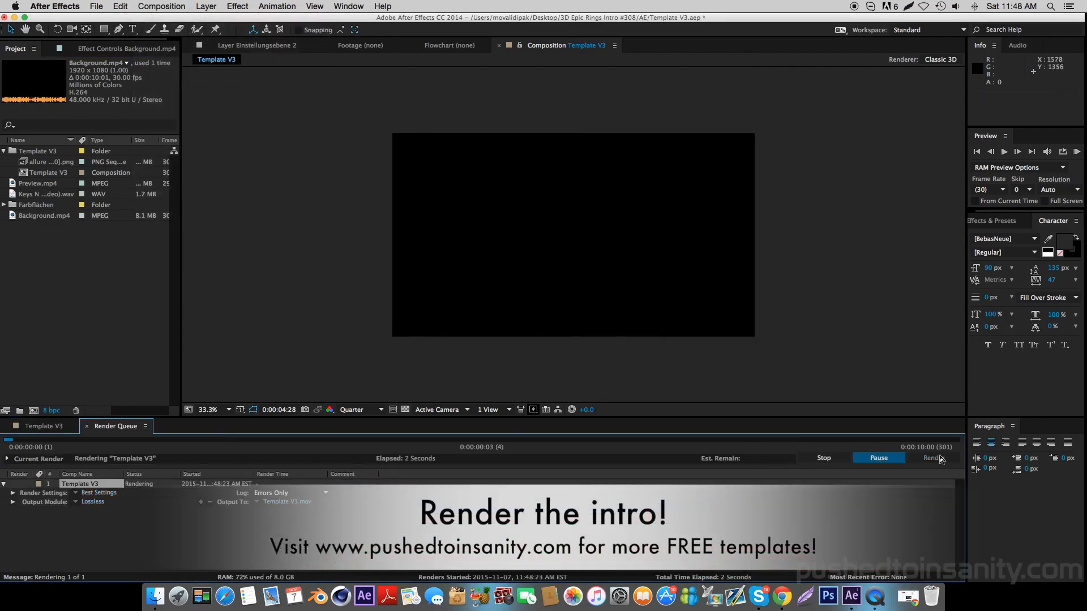